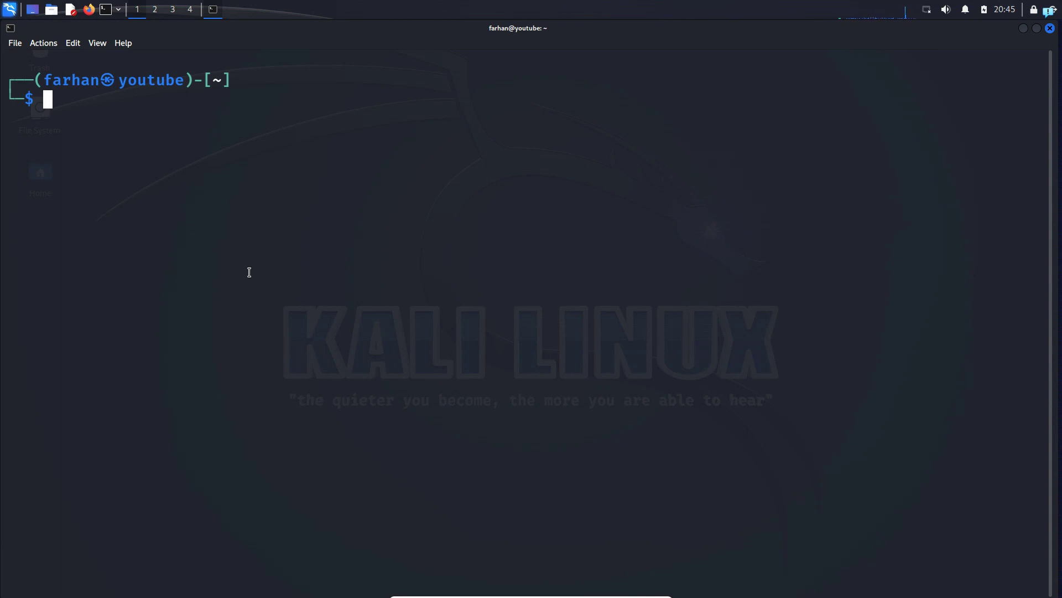
{"action": "mouse_move", "coordinate": [927, 10]}
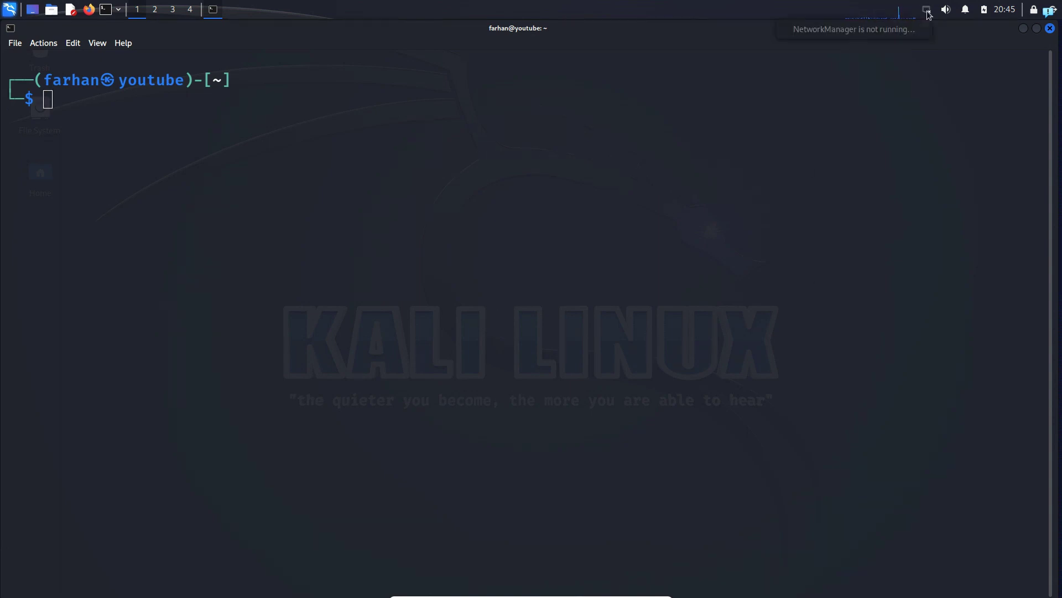
{"action": "mouse_move", "coordinate": [887, 45]}
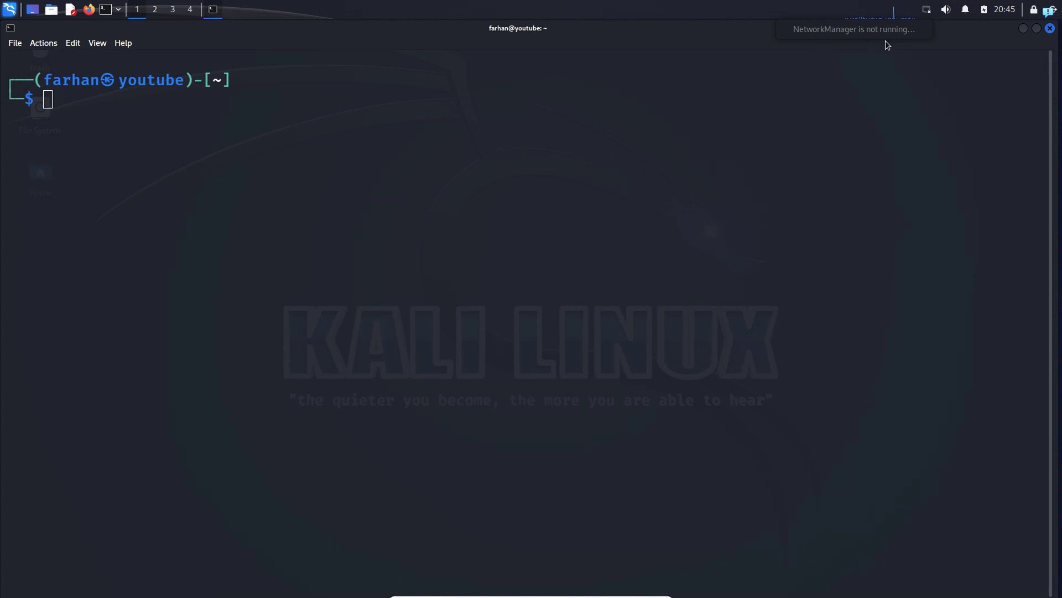
{"action": "mouse_move", "coordinate": [126, 137]}
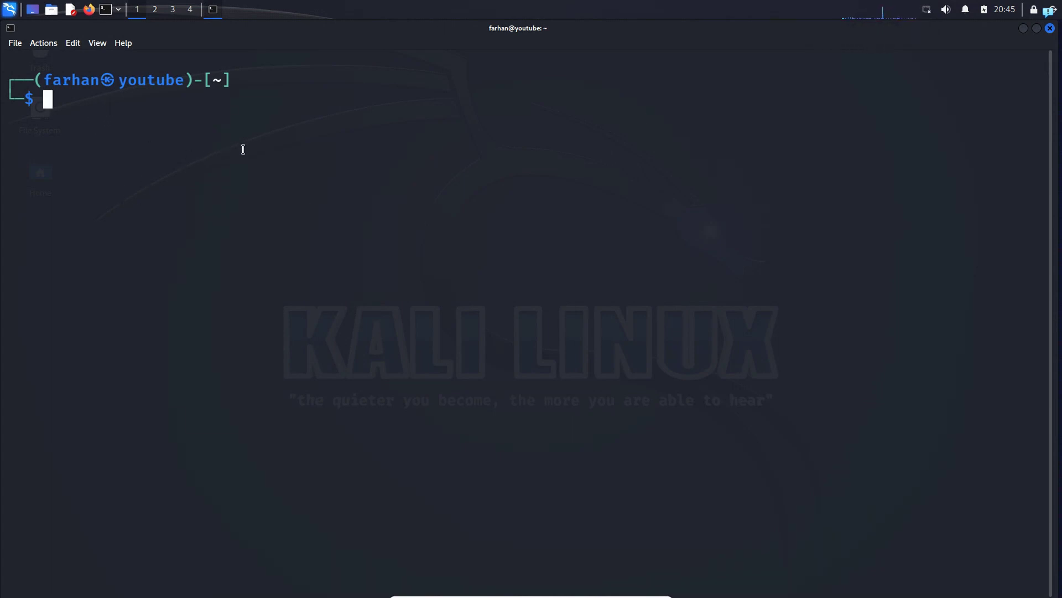
Run iwconfig and highlight the wlan0mon interface currently in Monitor mode
{"action": "type", "text": "iwconfig"}
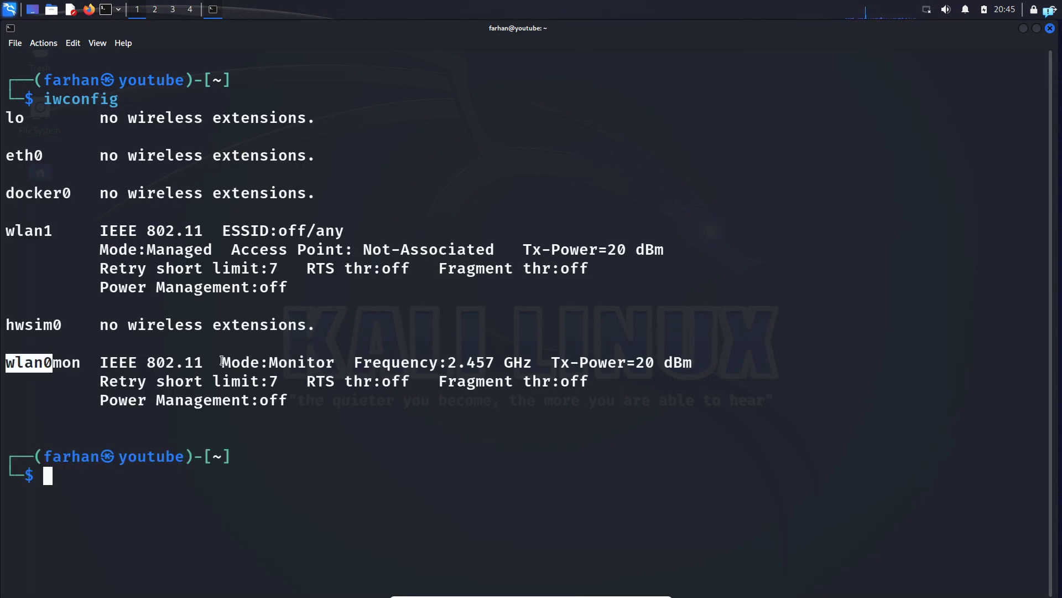
{"action": "double_click", "coordinate": [276, 361]}
{"action": "type", "text": "sudo su"}
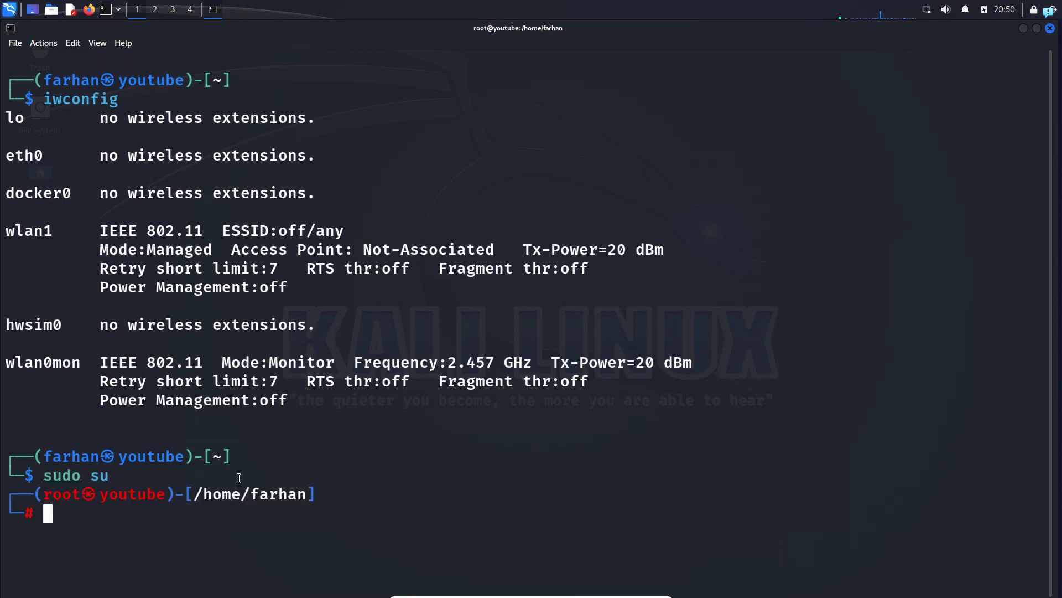
Stop monitor mode with airmon-ng stop wlan0mon so wlan0 returns to station mode, then clear
{"action": "double_click", "coordinate": [41, 363]}
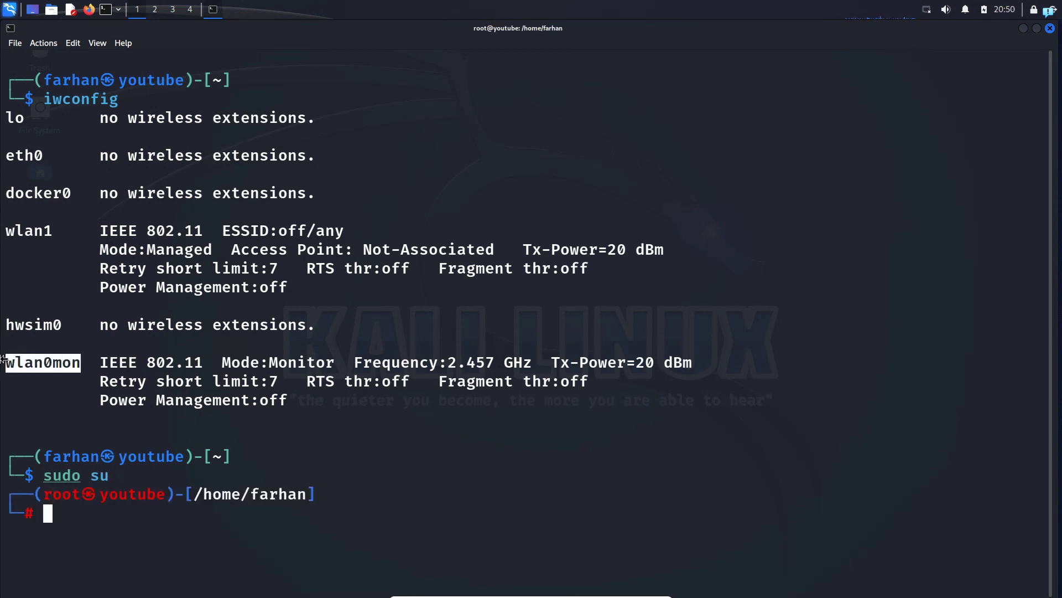
{"action": "type", "text": "airmon-ng start wlan0"}
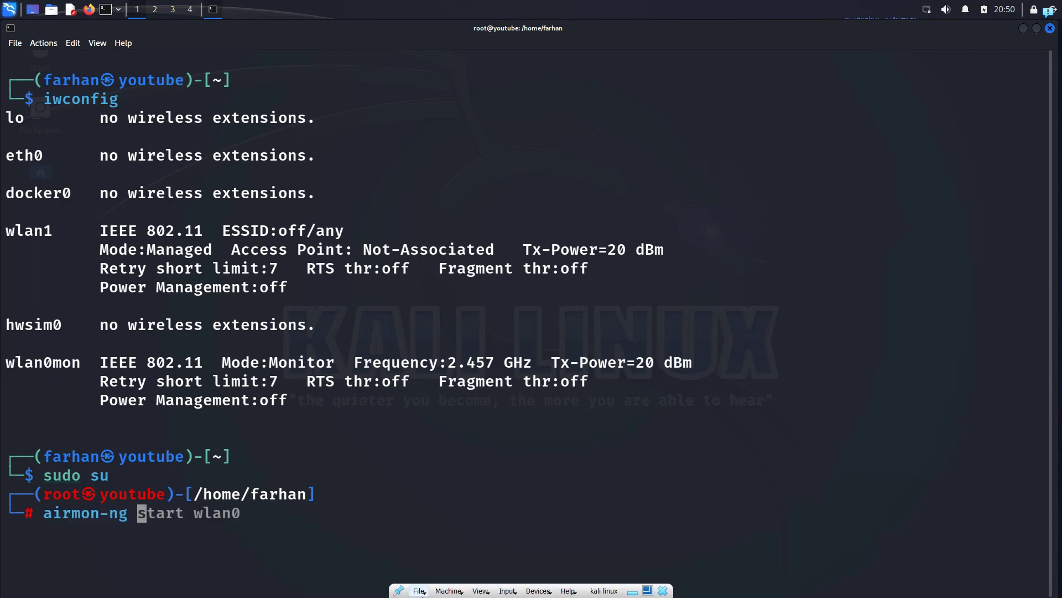
{"action": "type", "text": "stop wlan0mon"}
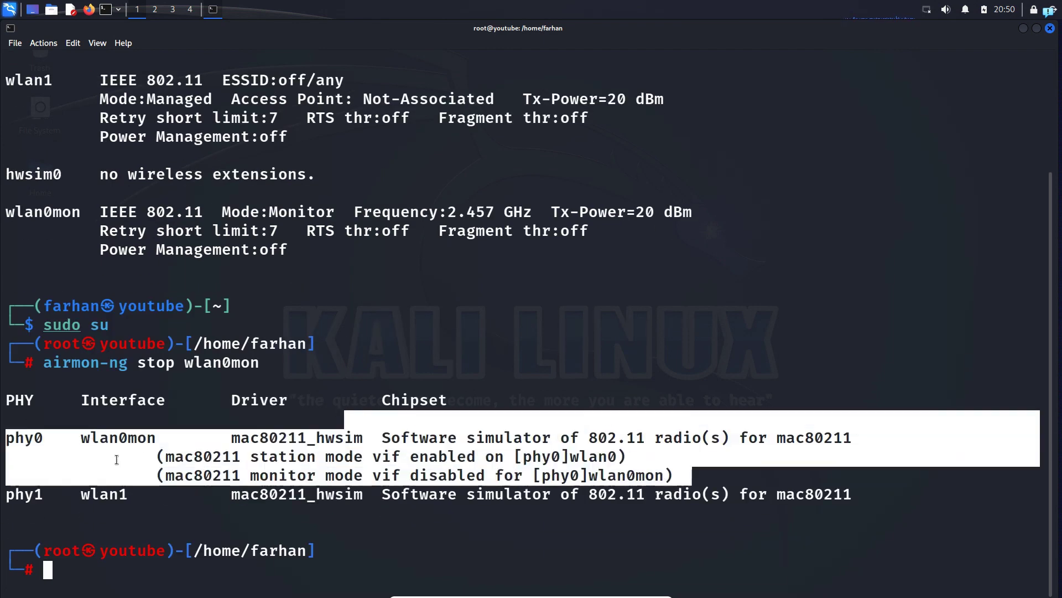
{"action": "type", "text": "clear"}
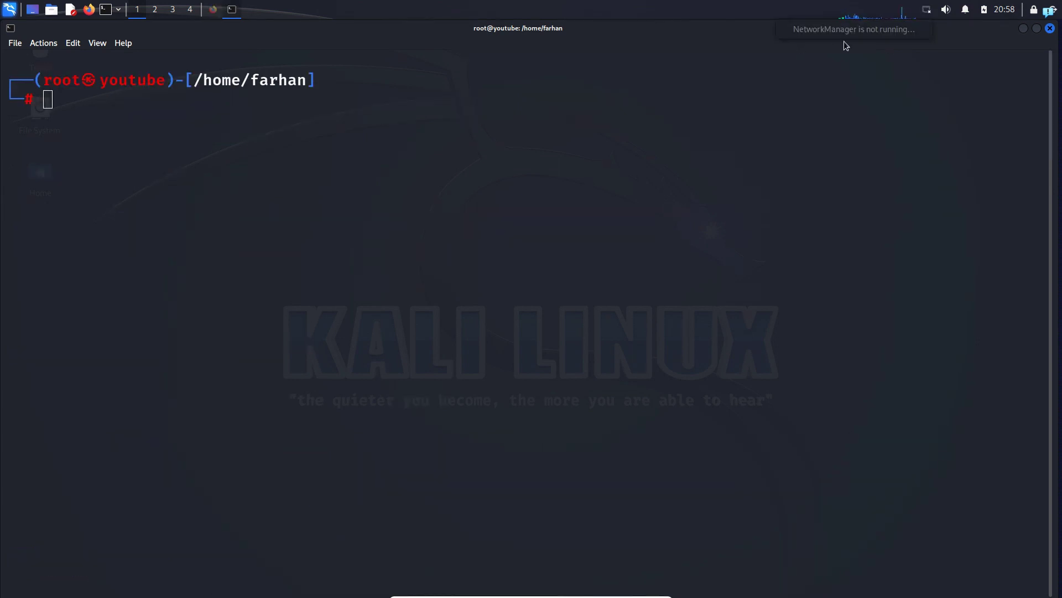
{"action": "mouse_move", "coordinate": [871, 44]}
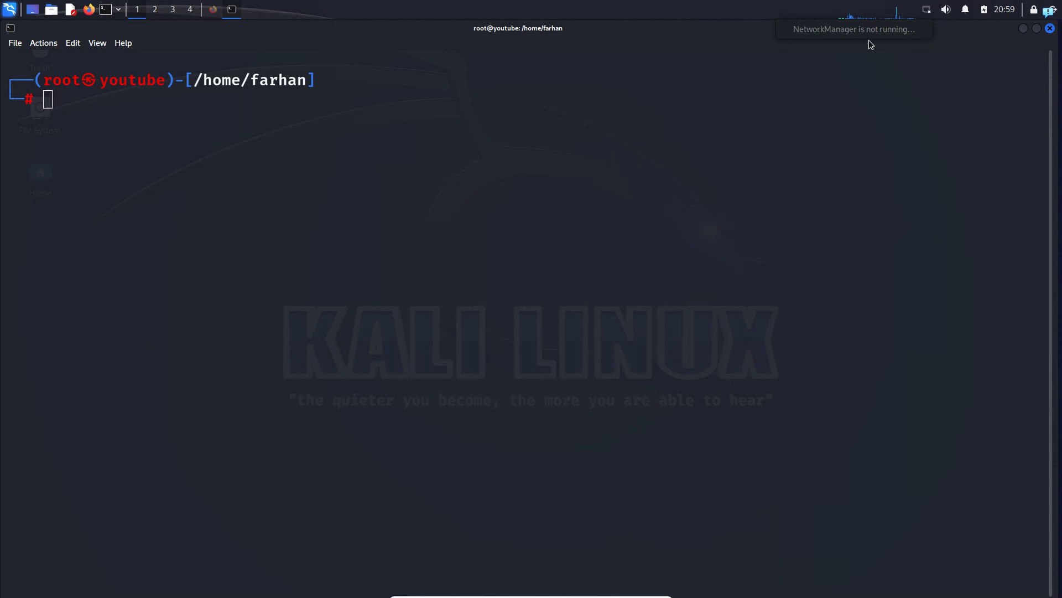
Restart NetworkManager with service NetworkManager restart
{"action": "type", "text": "service network-manager restart"}
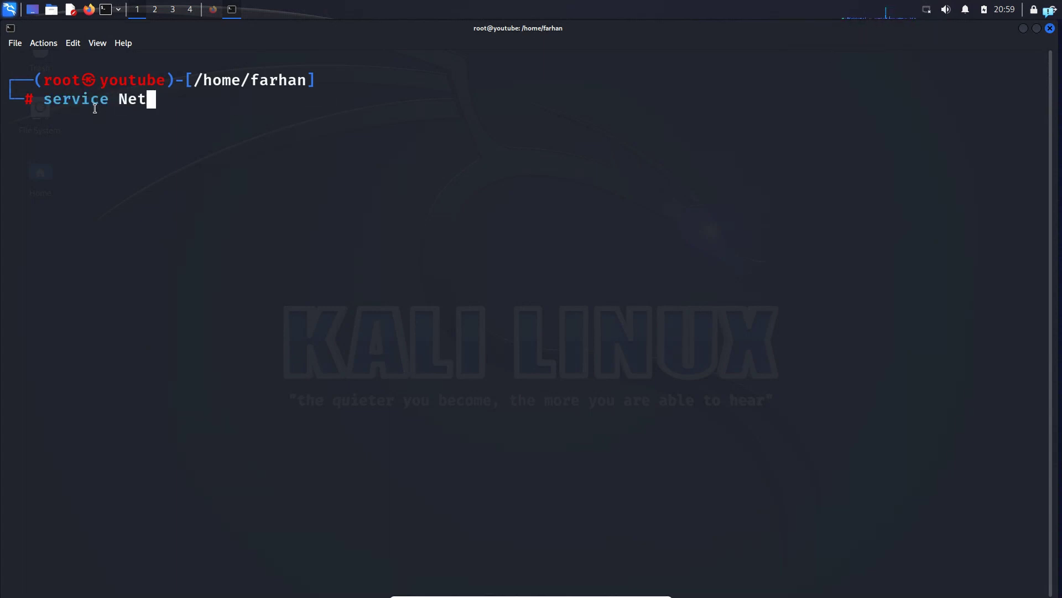
{"action": "type", "text": "workManager restart"}
{"action": "type", "text": "iwconfig"}
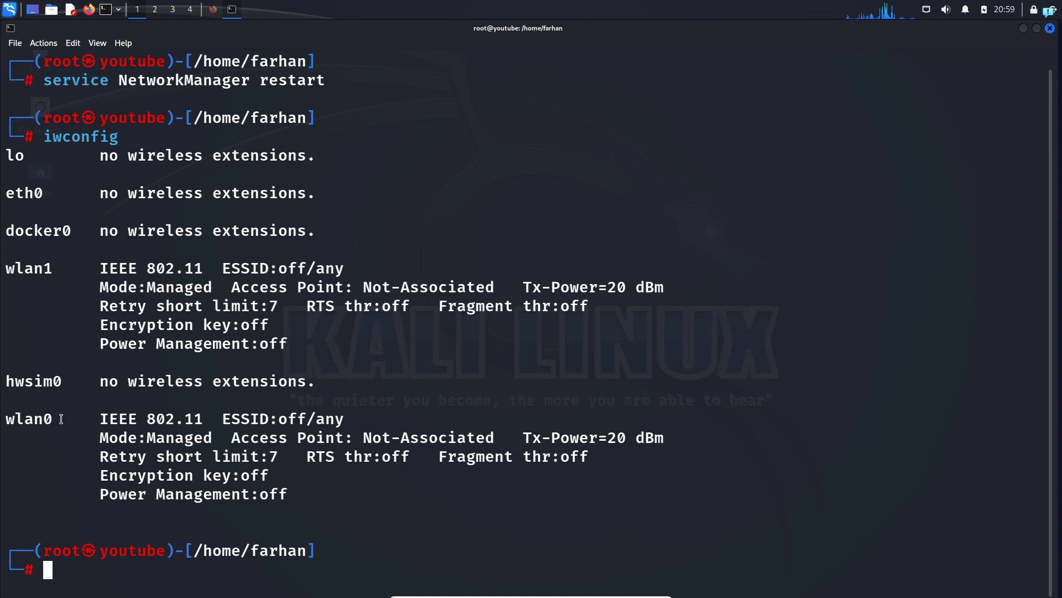
Highlight wlan0 and its Mode:Managed status in the iwconfig output
{"action": "double_click", "coordinate": [28, 418]}
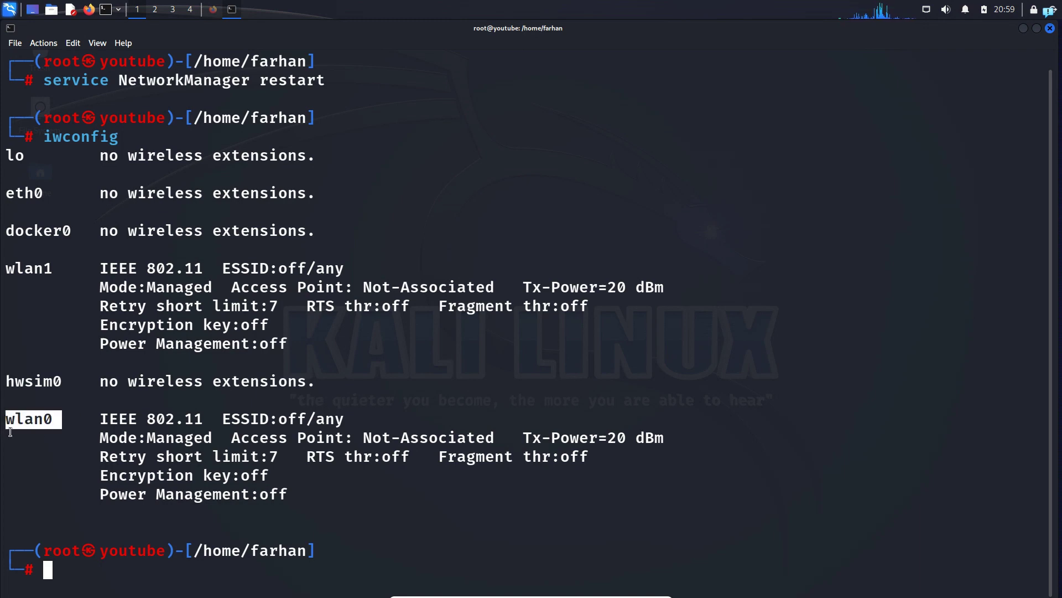
{"action": "double_click", "coordinate": [158, 437]}
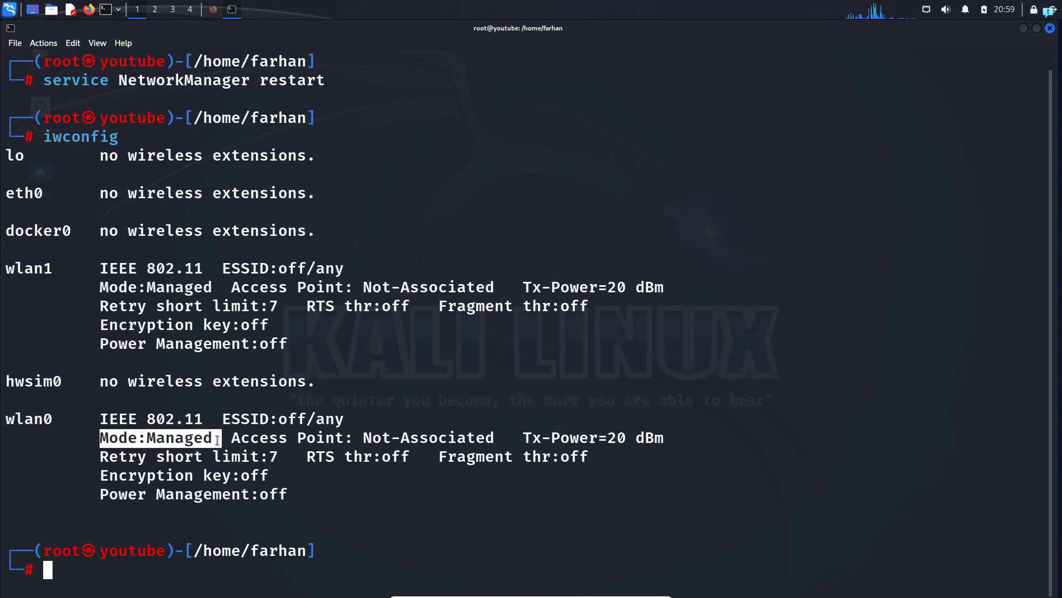